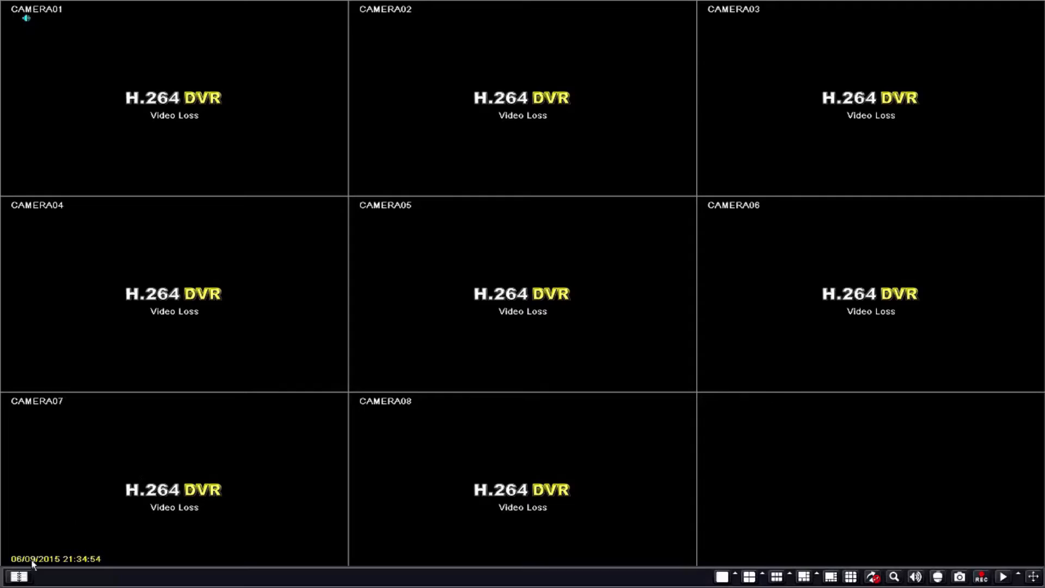
# - Open the DVR's Network setup page, which shows HTTP port 80, server port 6036 and DHCP
pyautogui.click(18, 575)
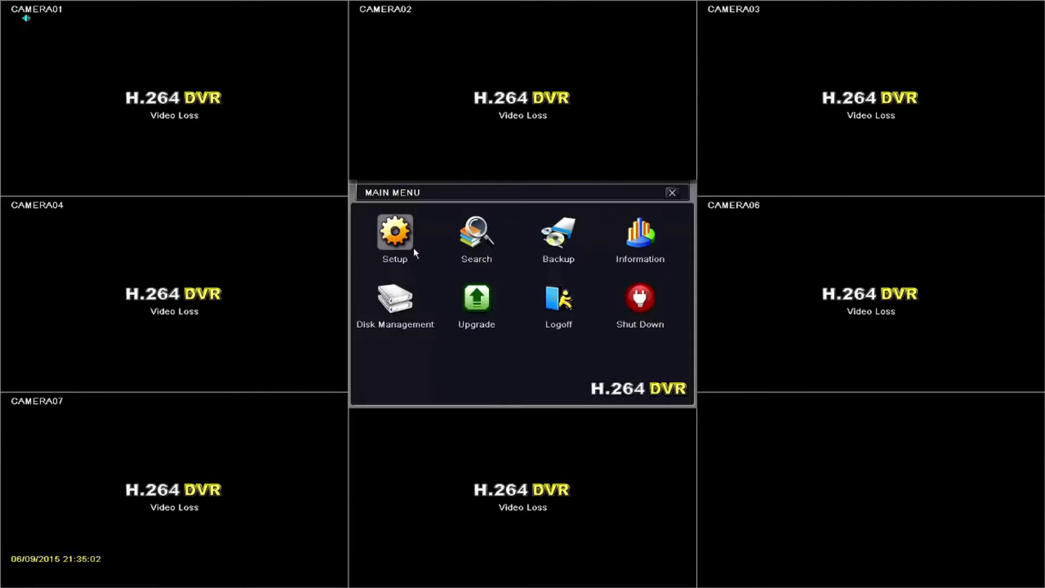
pyautogui.click(394, 234)
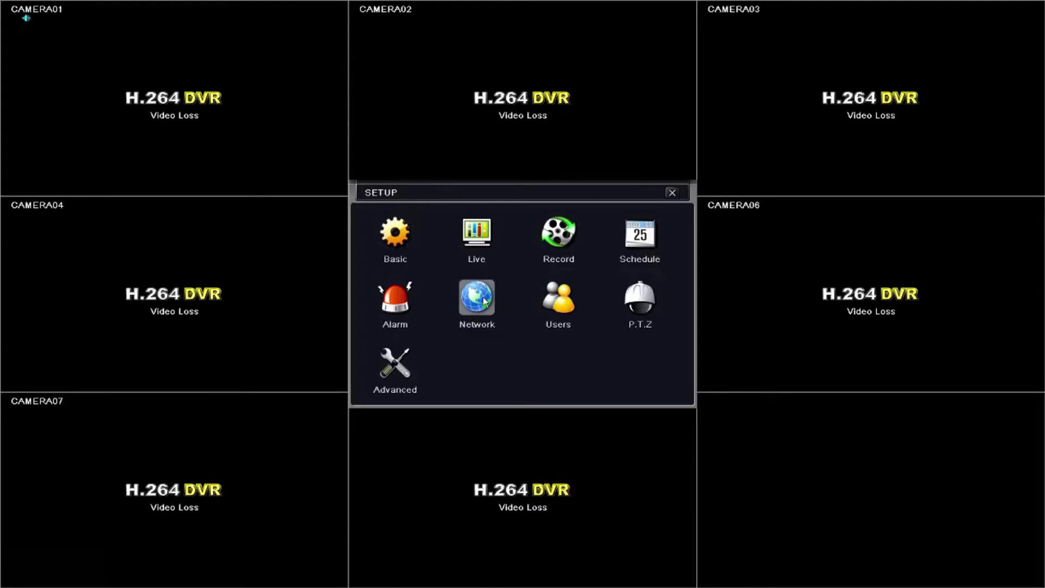
pyautogui.click(475, 298)
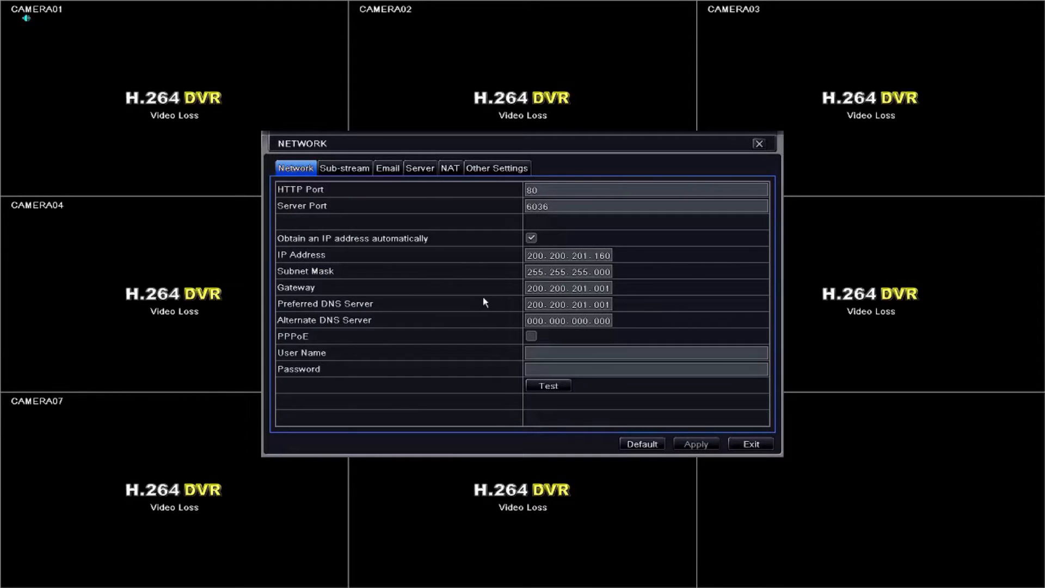
# - Check HTTP port 80, server port 6036 and DHCP, then exit the Network dialog unchanged
pyautogui.click(531, 237)
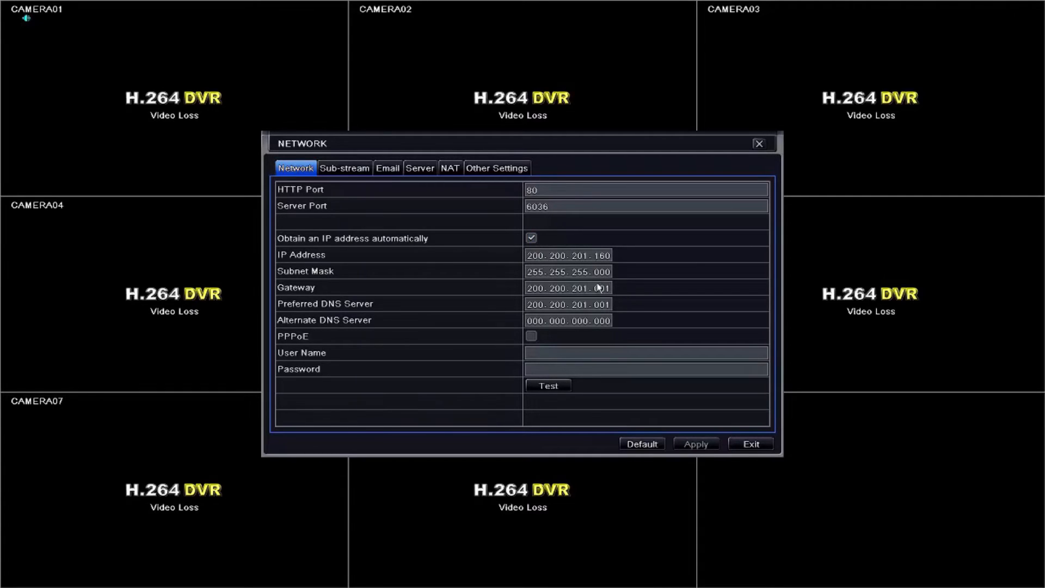
pyautogui.moveTo(512, 288)
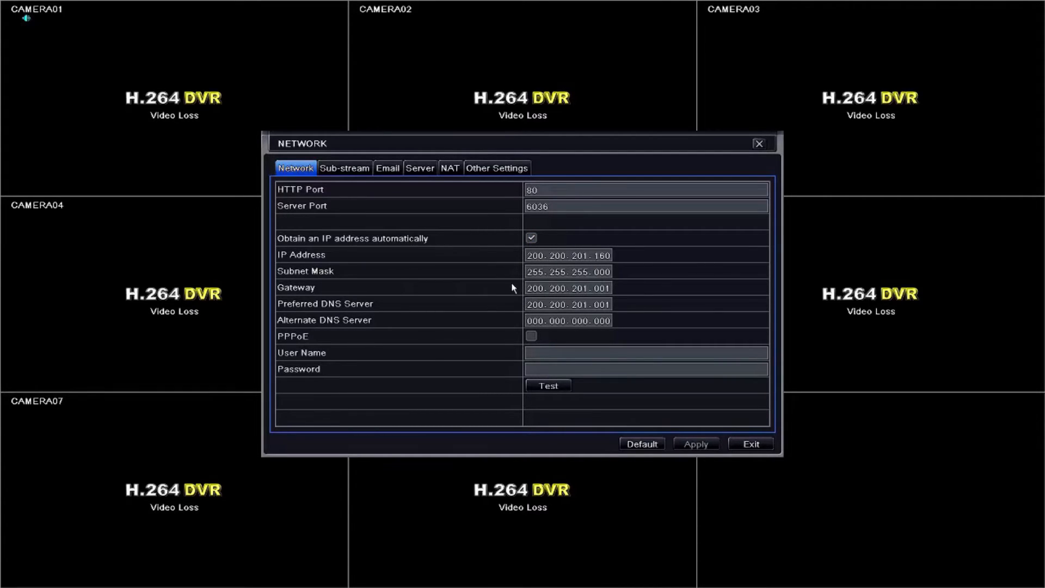
pyautogui.click(645, 206)
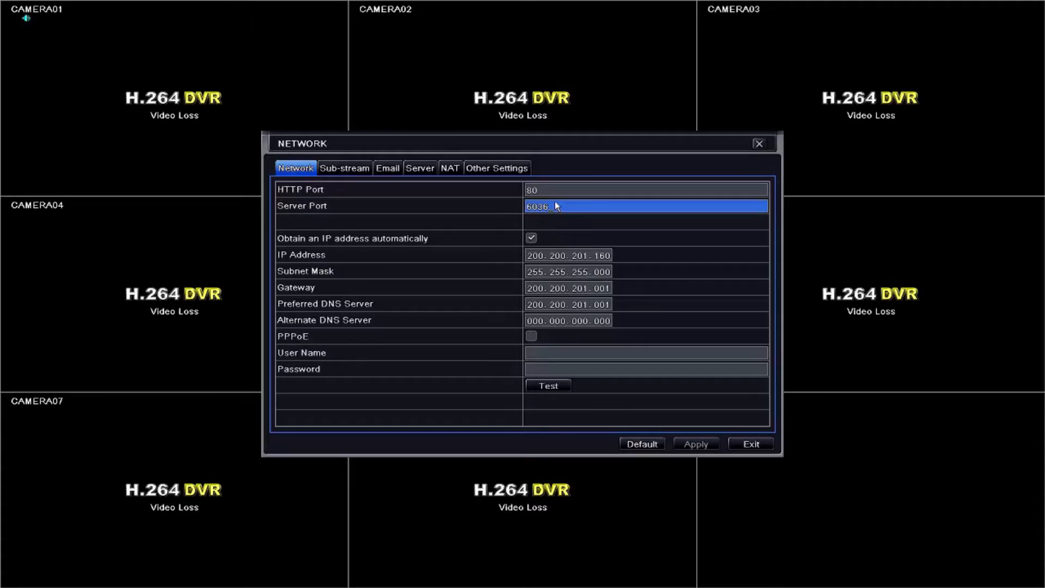
pyautogui.click(645, 189)
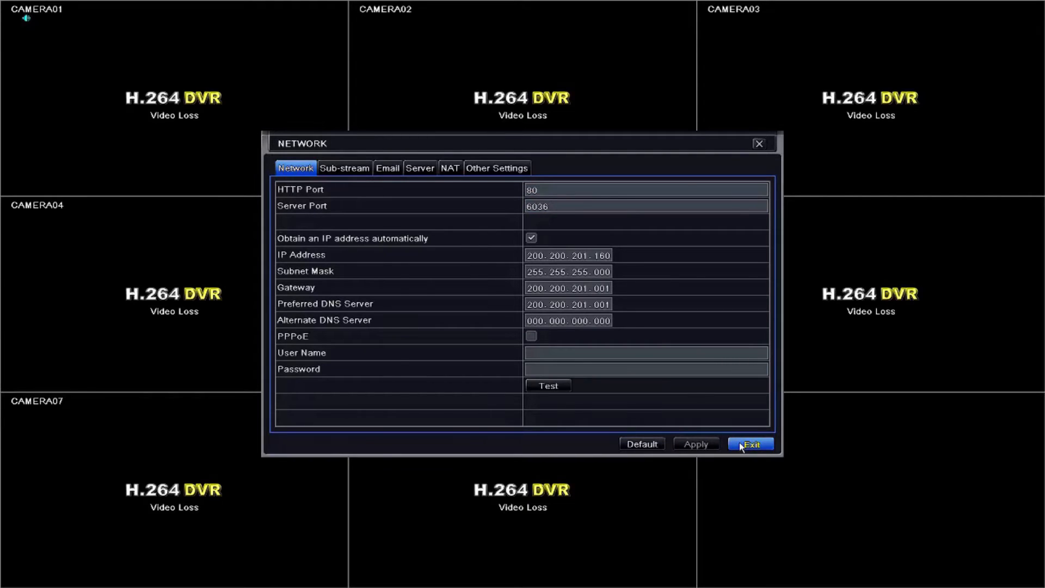
pyautogui.click(749, 444)
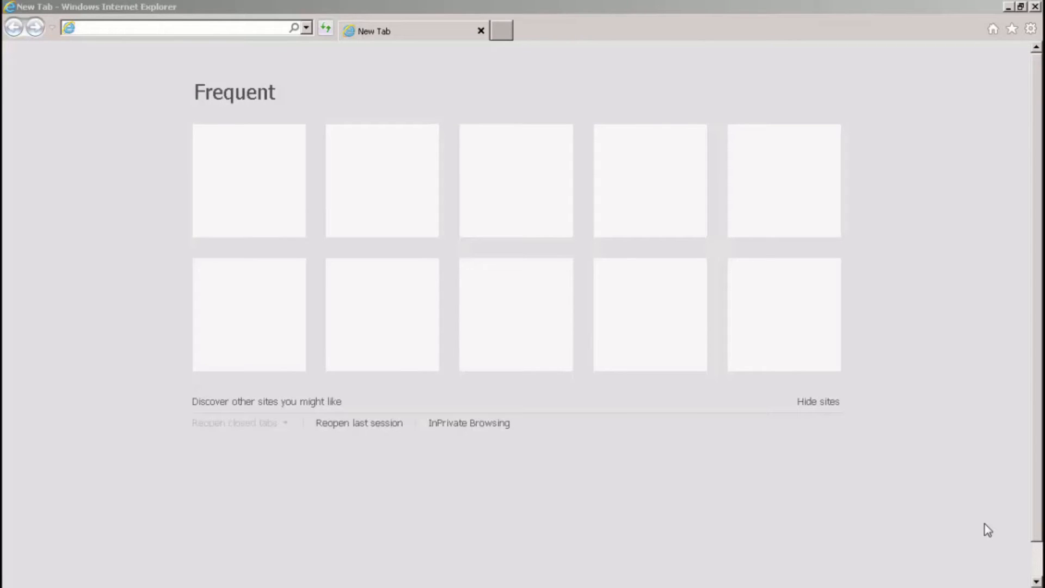
pyautogui.moveTo(533, 279)
pyautogui.write('200.200.201.160')
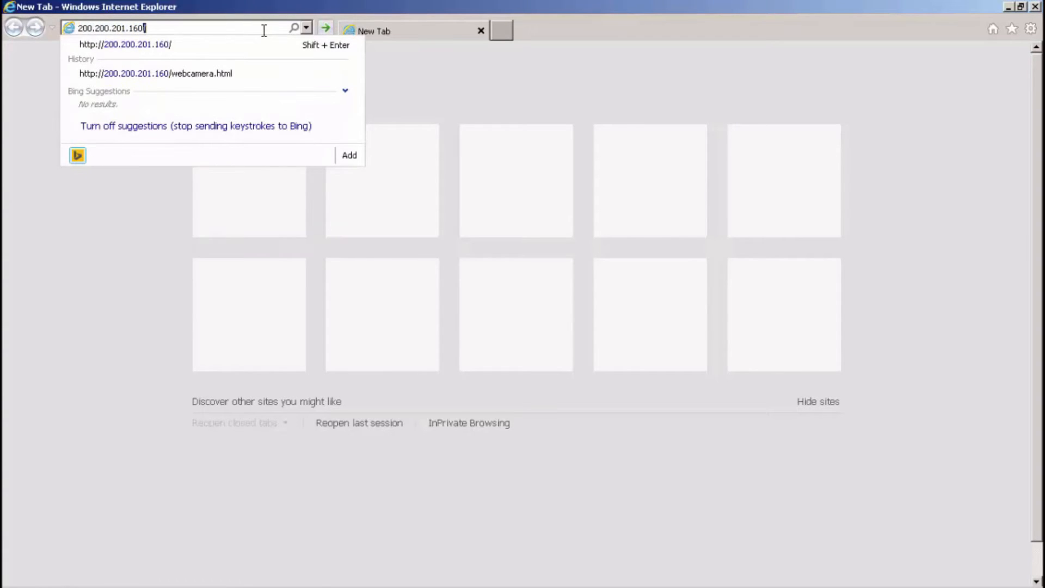
# - Log into the web client at 200.200.201.160 as admin, then show live video in 4-screen layout
pyautogui.click(155, 73)
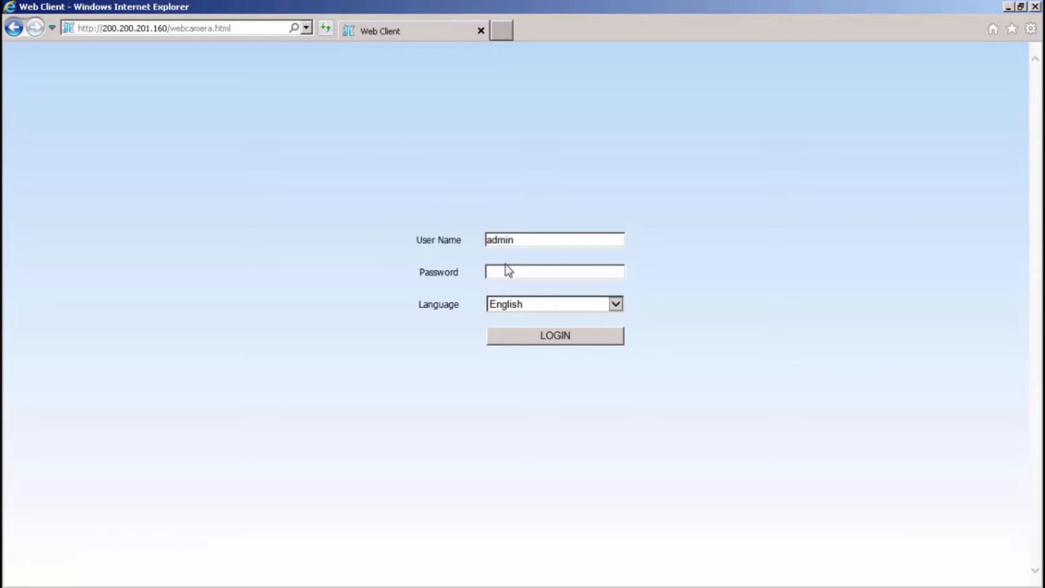
pyautogui.write('••')
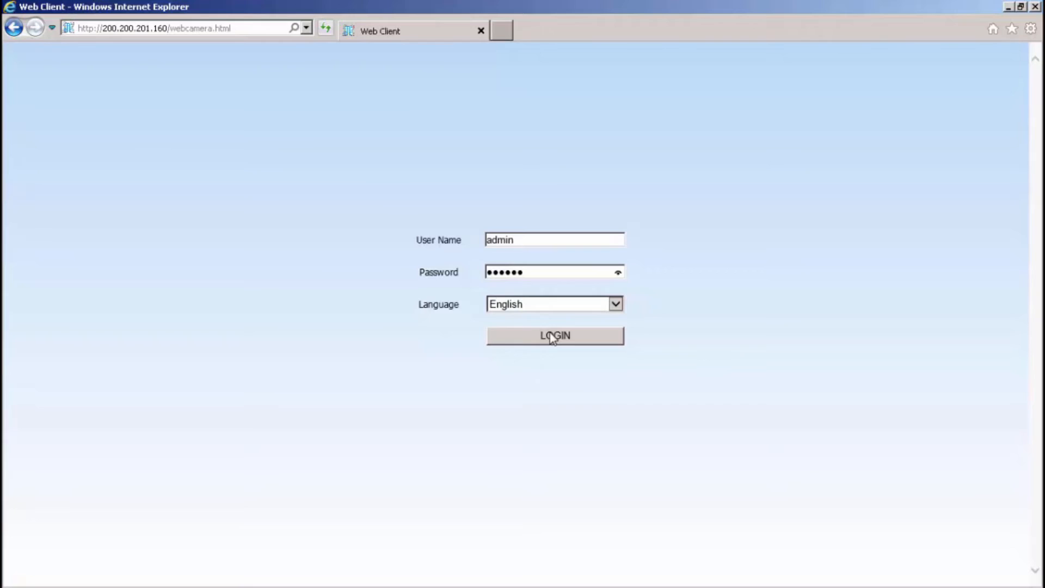
pyautogui.click(554, 335)
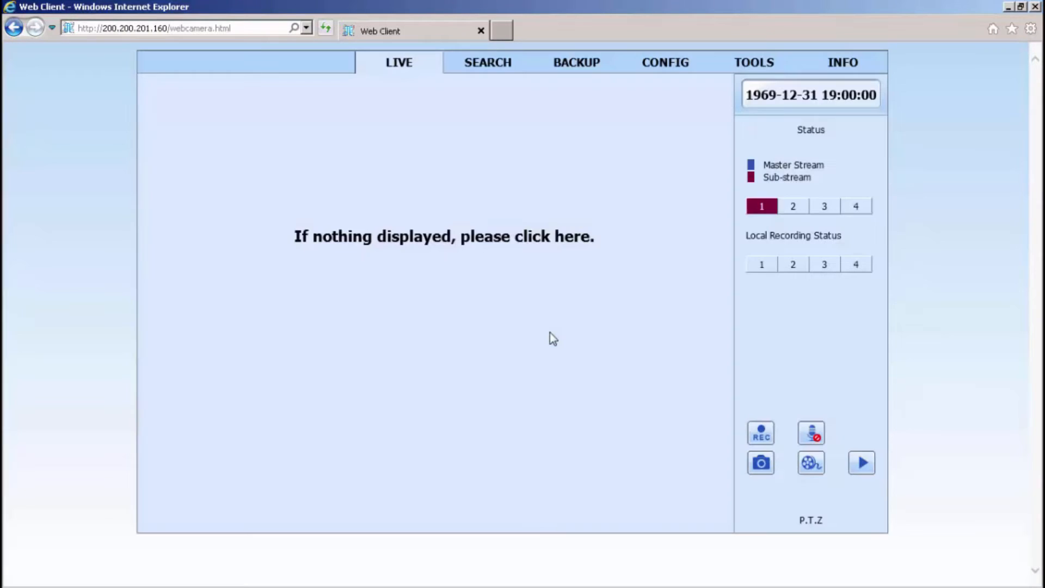
pyautogui.click(444, 236)
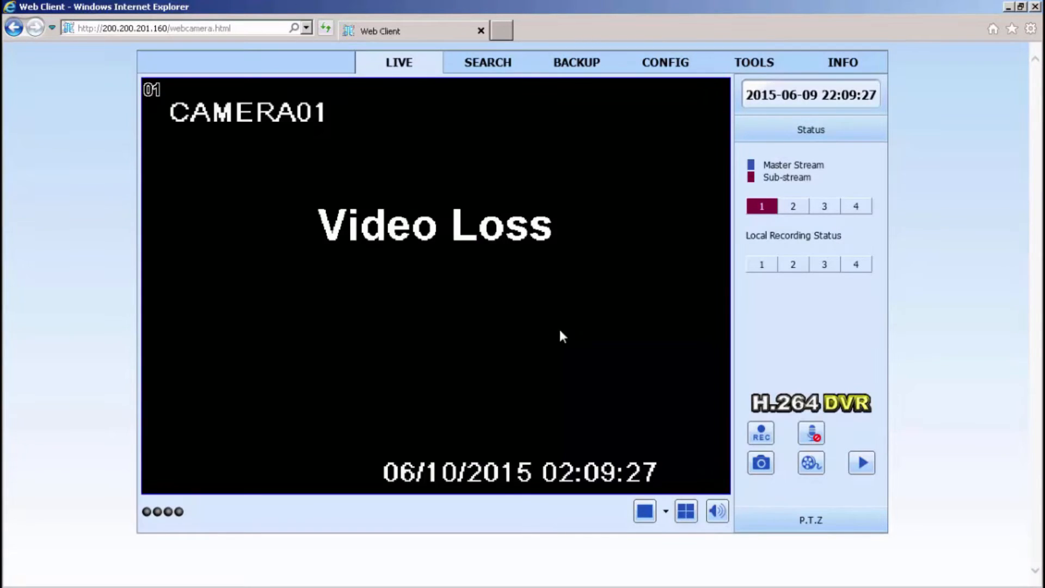
pyautogui.click(684, 511)
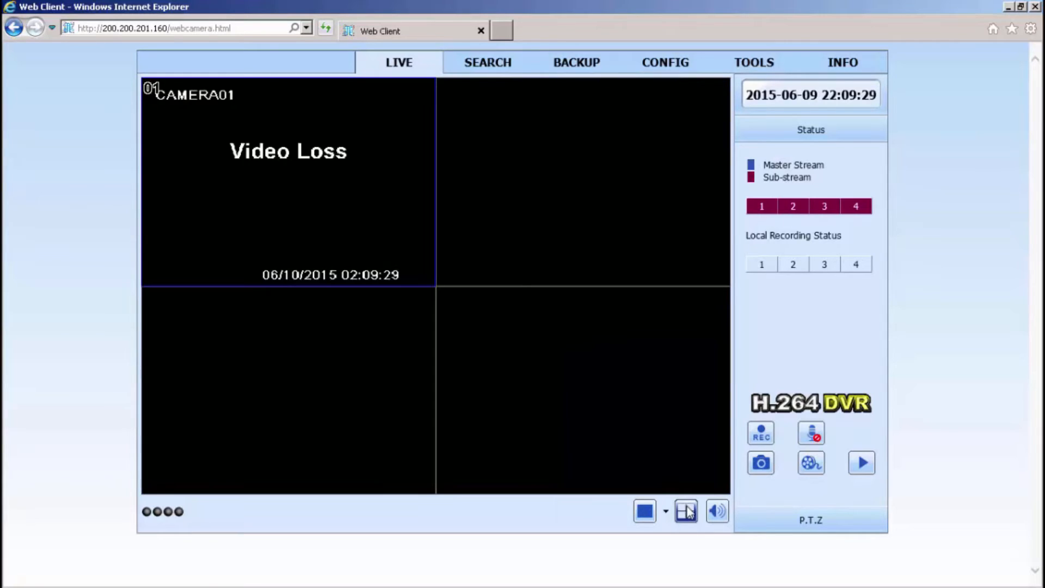
pyautogui.click(685, 511)
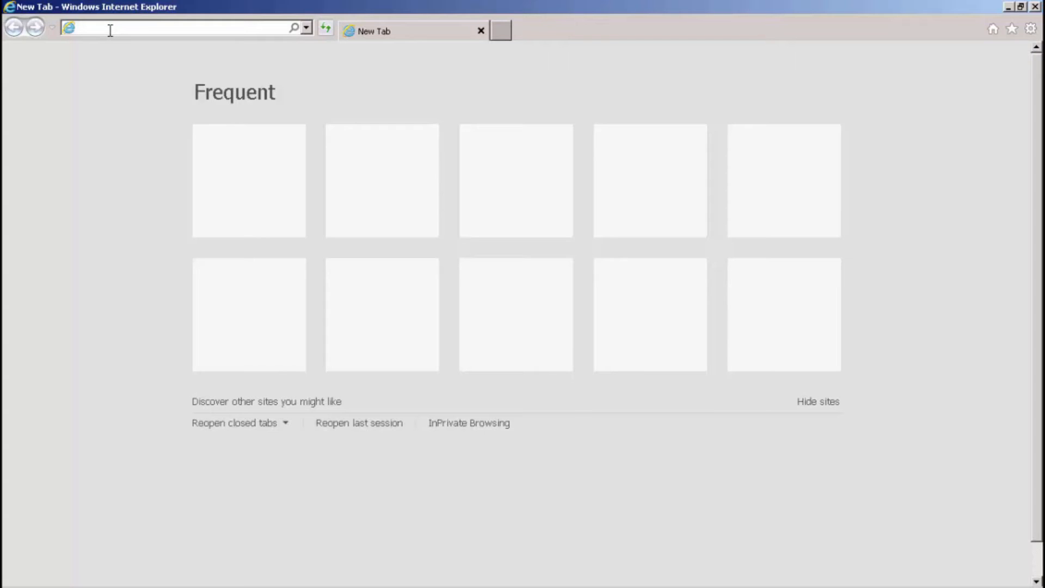
# - Sign in to the DIR-655 router at 200.200.201.1 with the Admin password
pyautogui.write('200.200.201.1/')
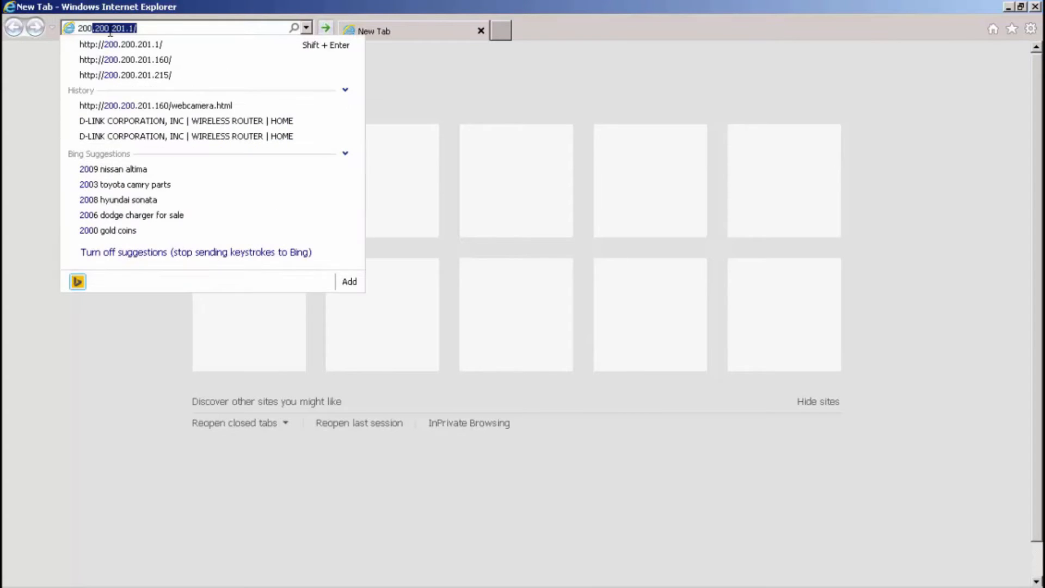
pyautogui.write('200.200.2001')
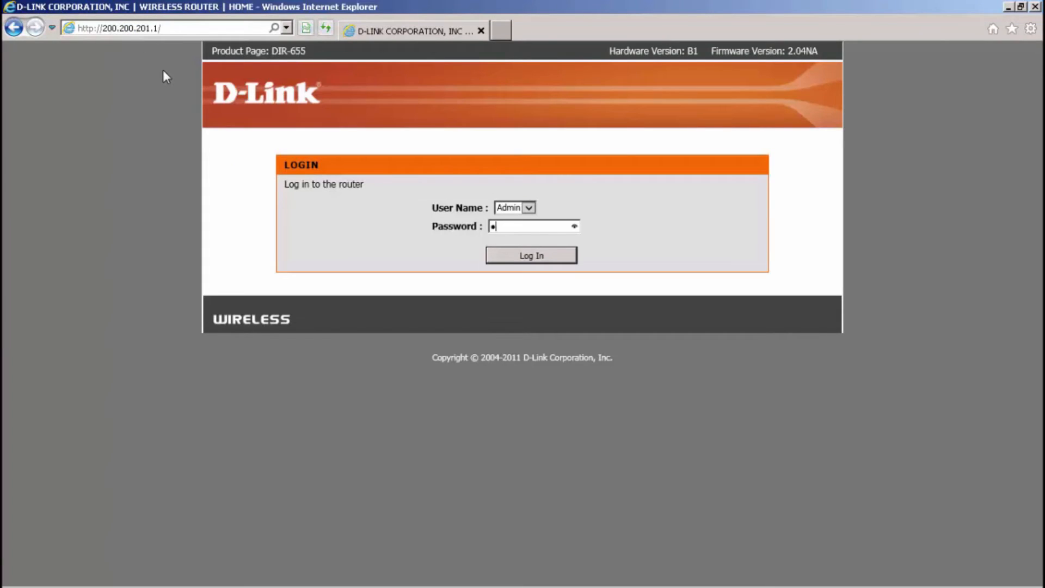
pyautogui.write('••••')
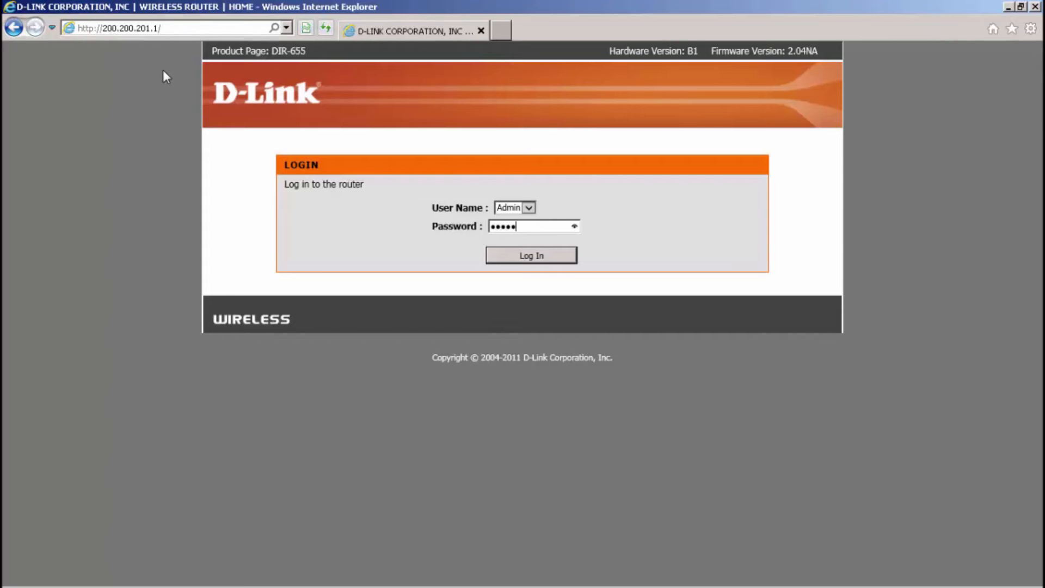
pyautogui.click(529, 255)
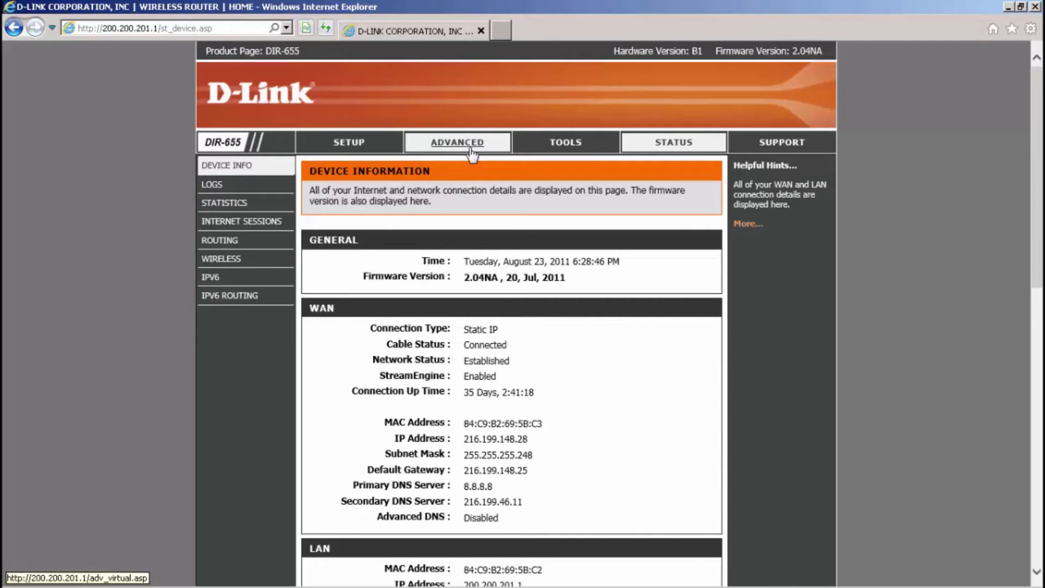
# - Under Advanced port forwarding, add enabled rule plexhttp sending TCP/UDP 80 to 200.200.201.160
pyautogui.click(457, 142)
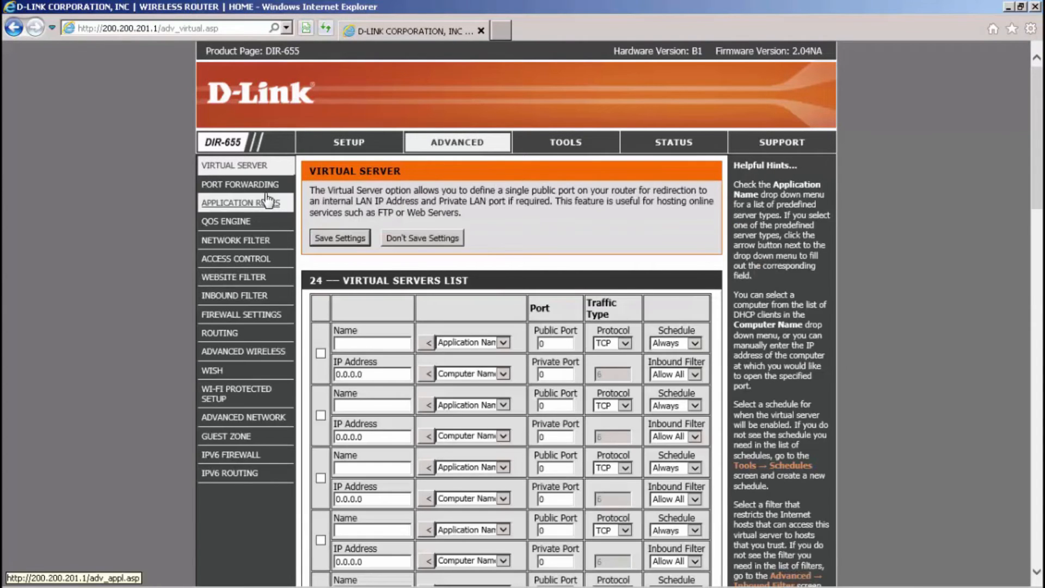
pyautogui.click(240, 185)
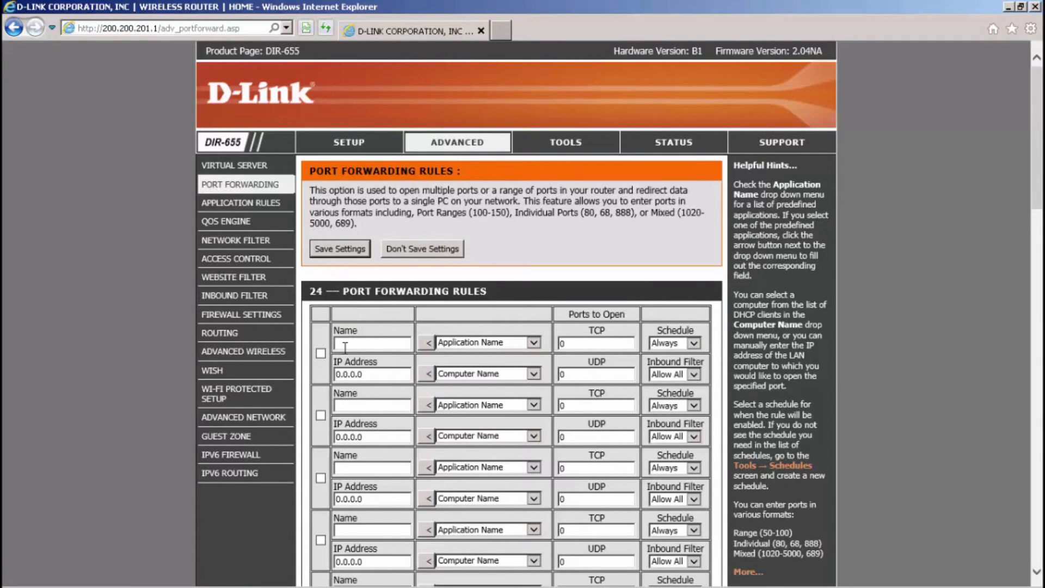
pyautogui.write('plexhttp')
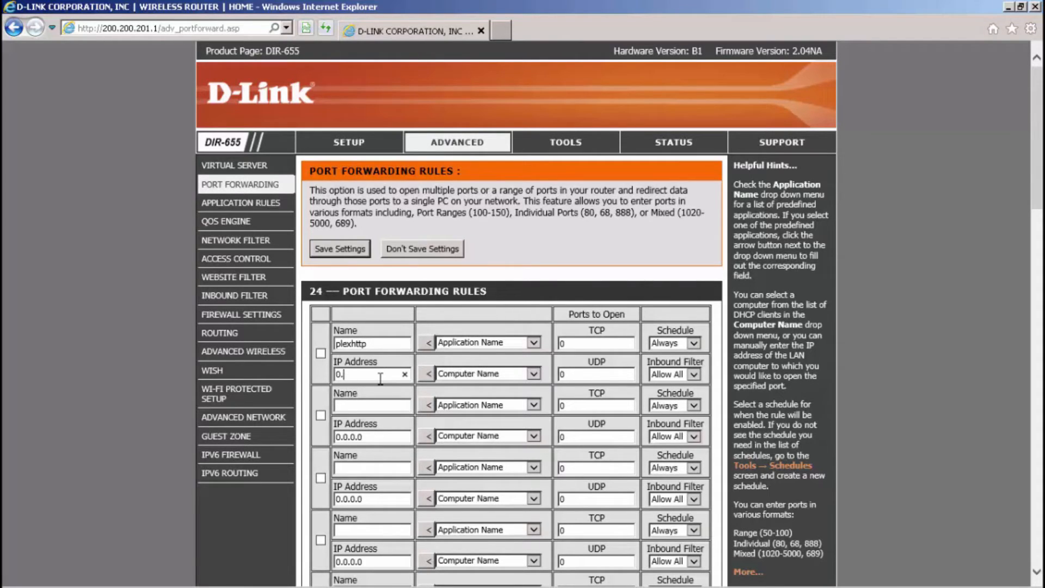
pyautogui.write('200.2')
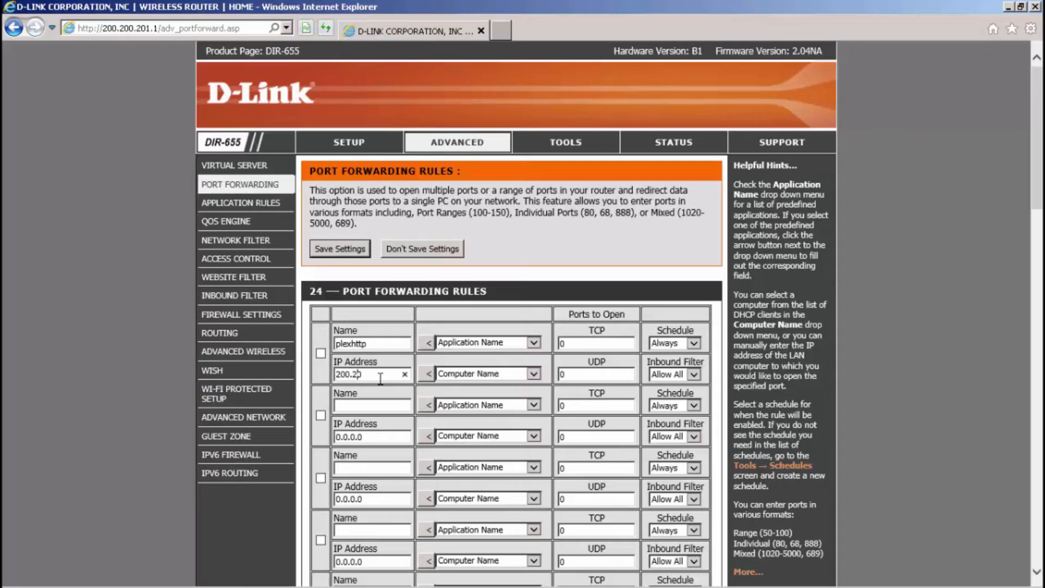
pyautogui.write('80')
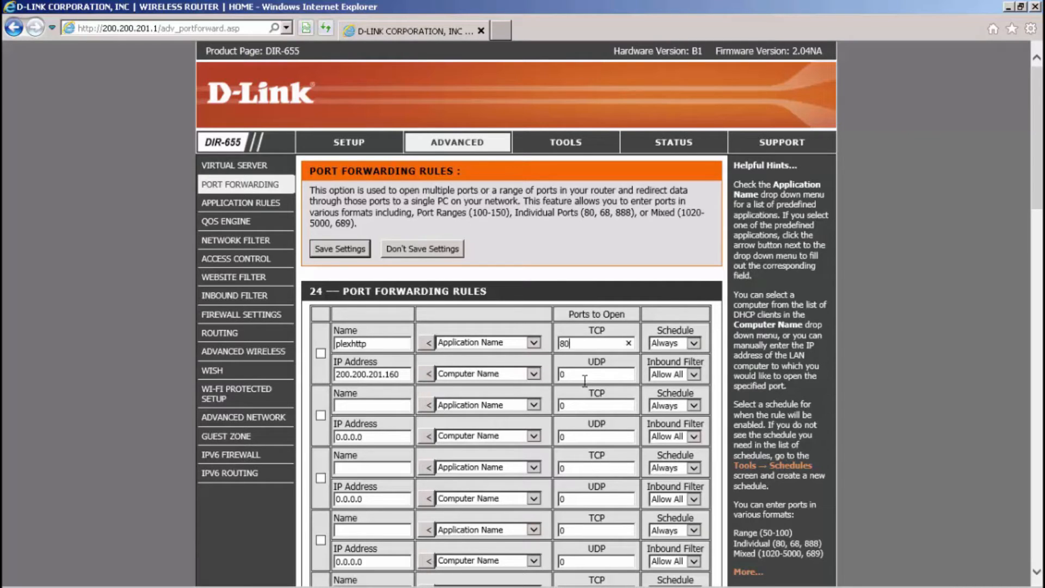
pyautogui.write('80')
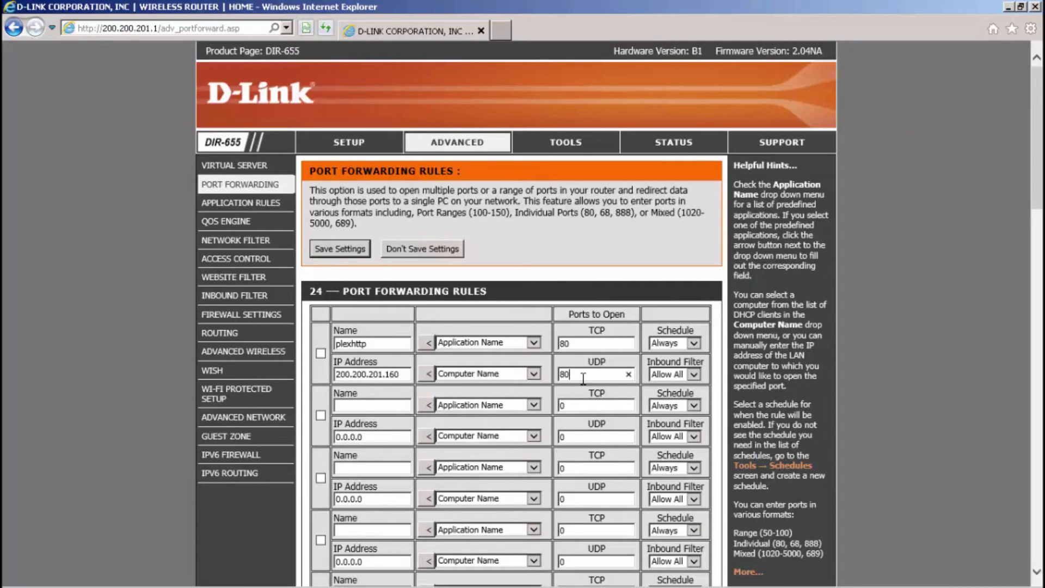
pyautogui.moveTo(322, 354)
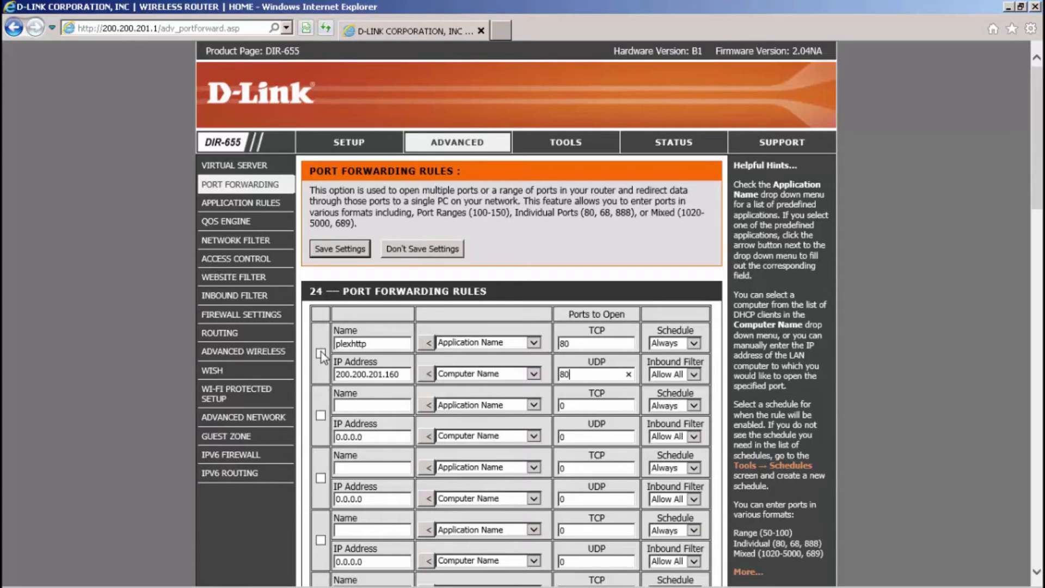
pyautogui.click(320, 353)
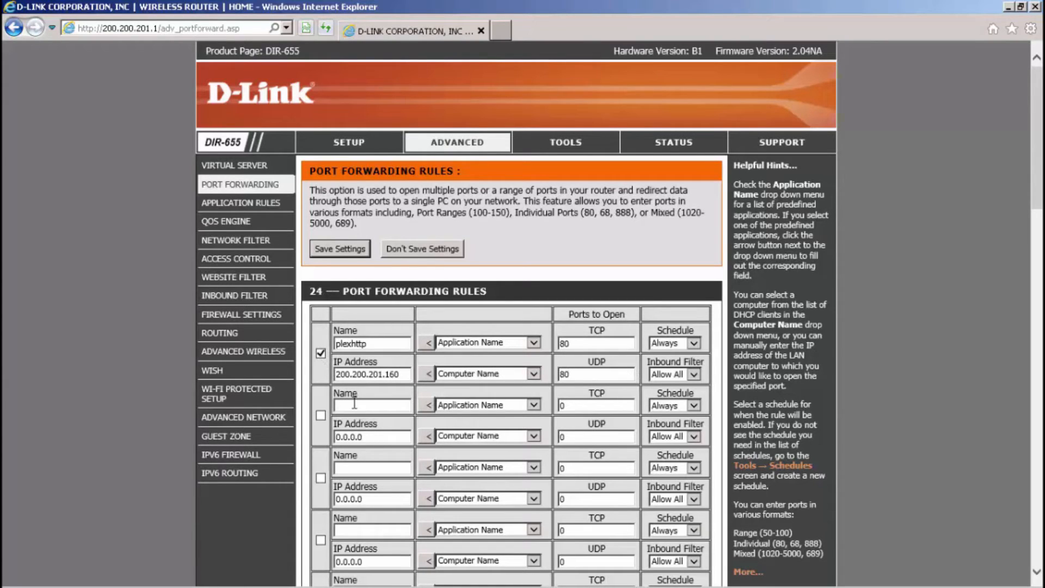
pyautogui.write('plexserver')
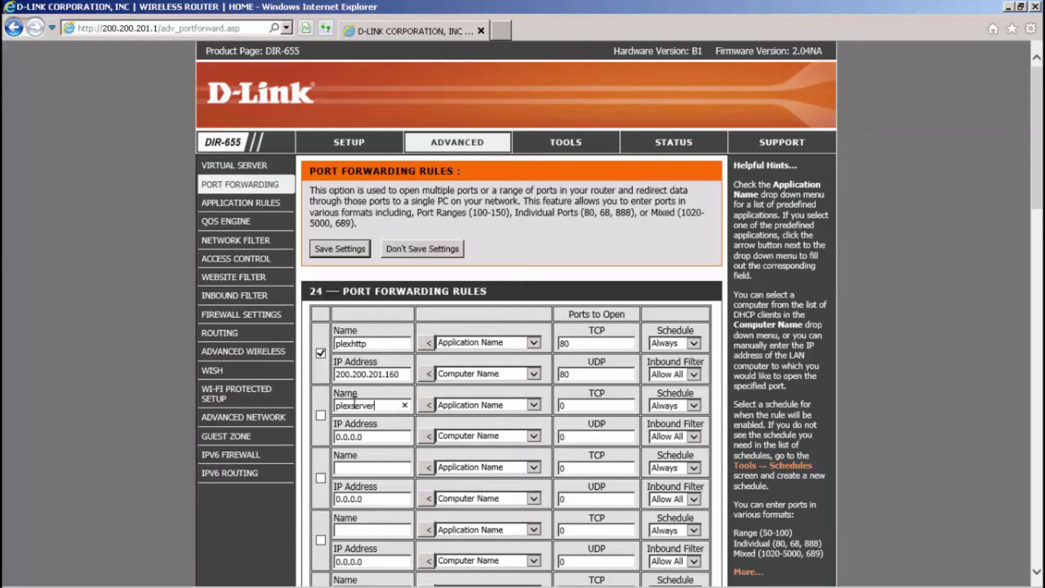
# - Add enabled plexserver rule sending TCP/UDP 6036 to 200.200.201.160, and save settings
pyautogui.click(372, 436)
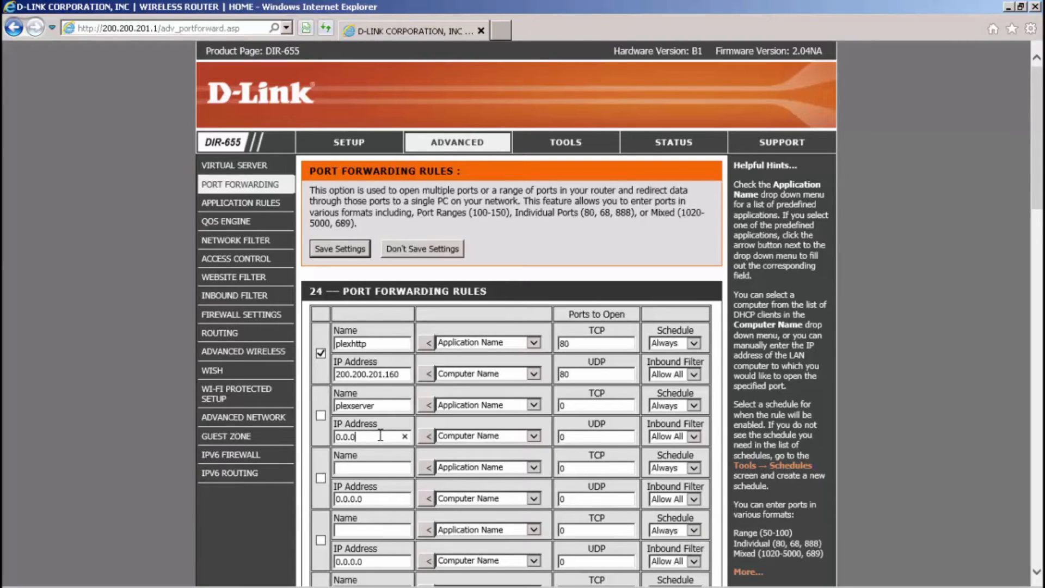
pyautogui.write('200')
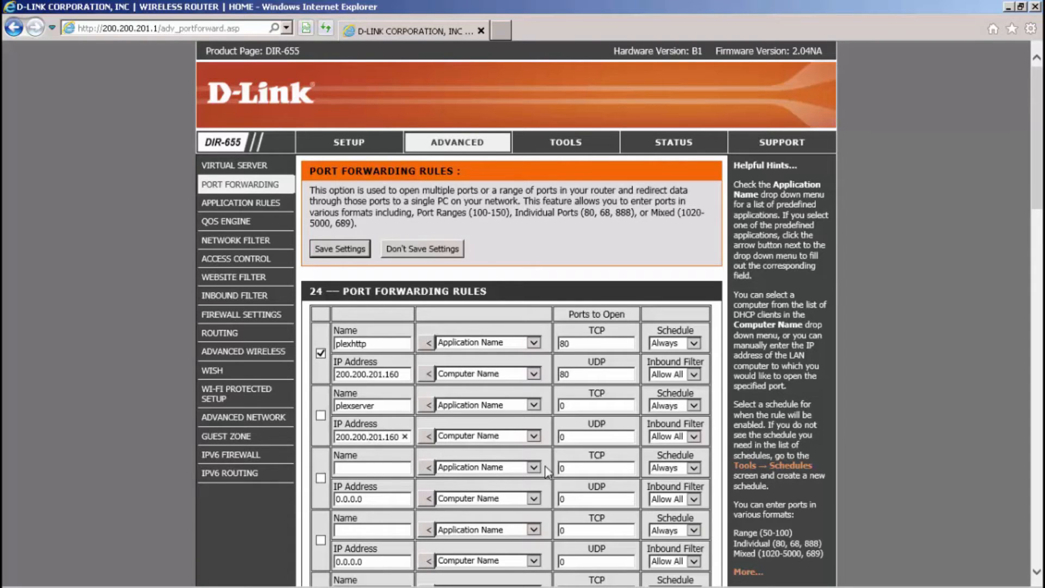
pyautogui.write('6')
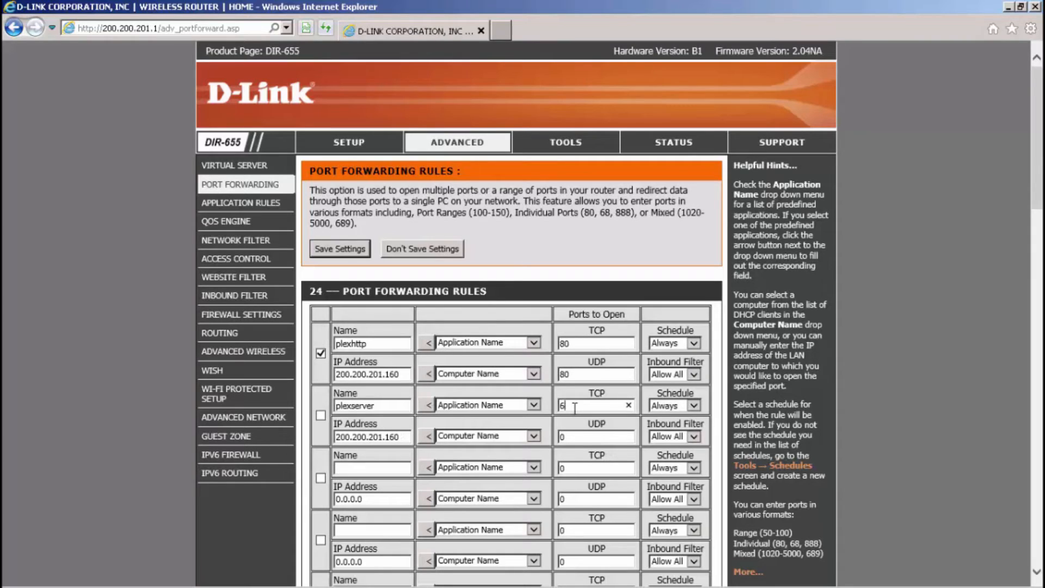
pyautogui.write('036')
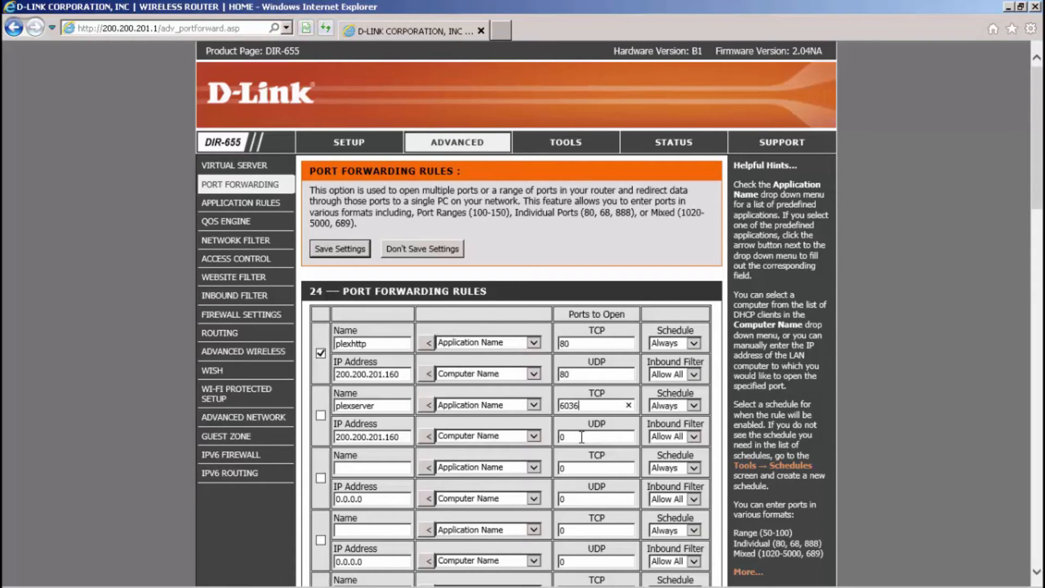
pyautogui.write('6036')
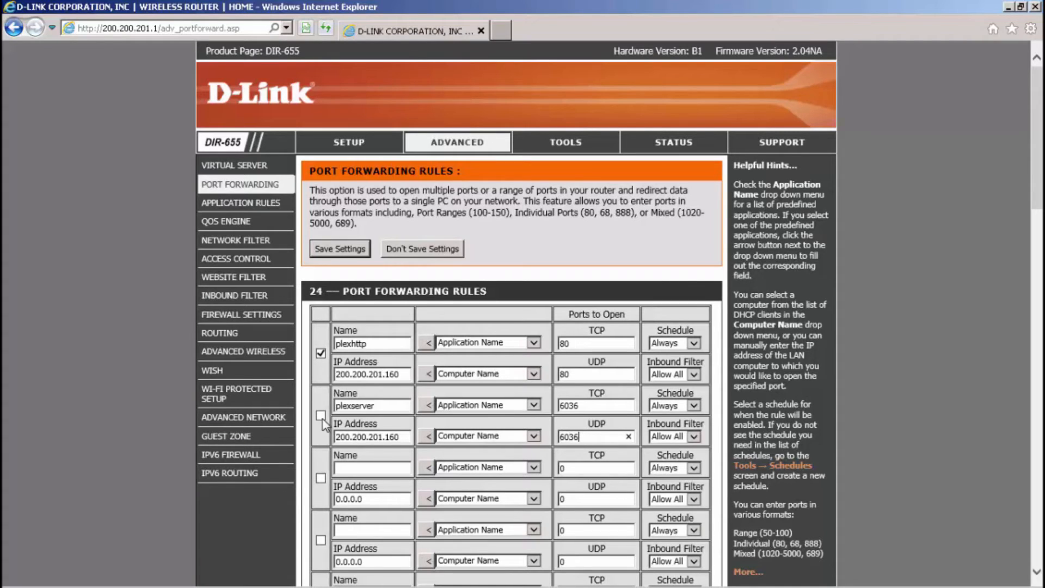
pyautogui.click(321, 417)
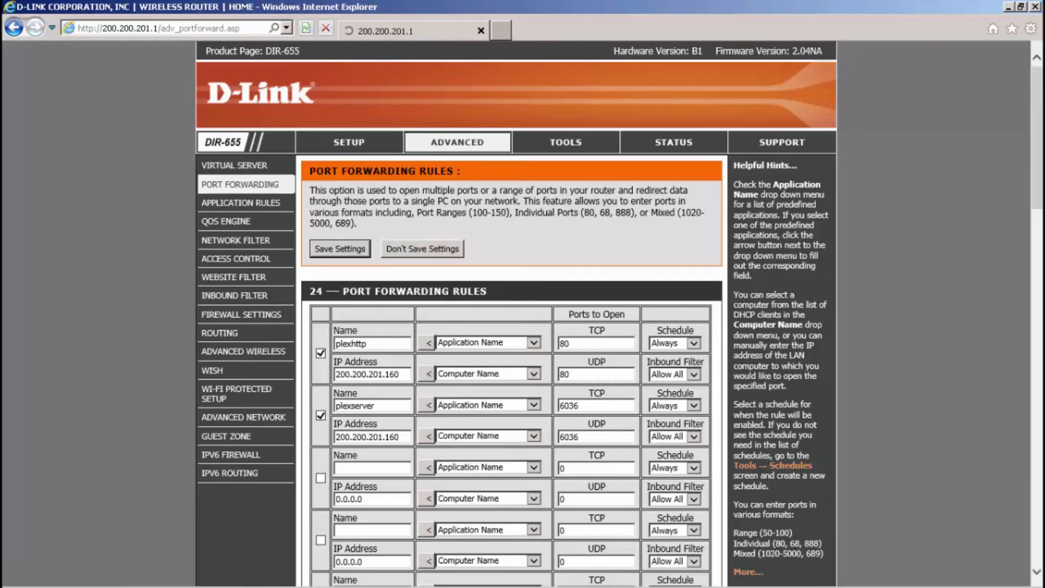
pyautogui.click(339, 248)
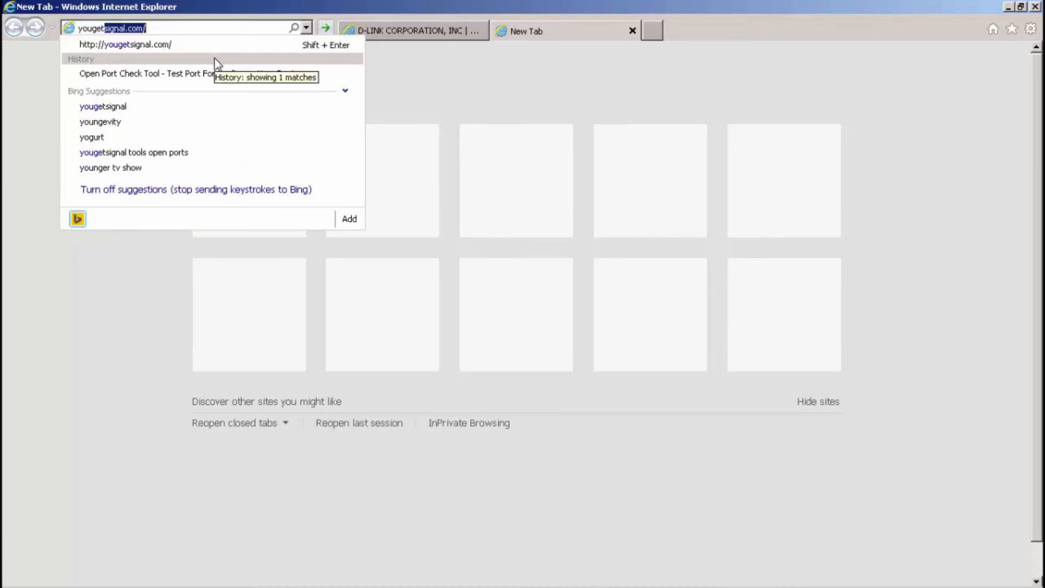
# - Go to yougetsignal.com and open its Port Forwarding Tester
pyautogui.write('yougetsignal.com/')
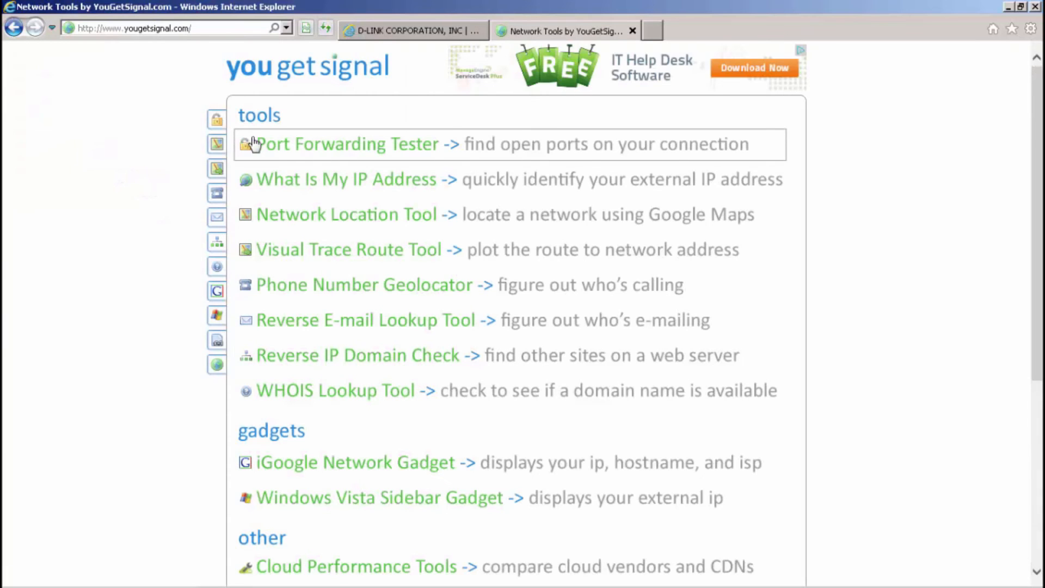
pyautogui.click(348, 144)
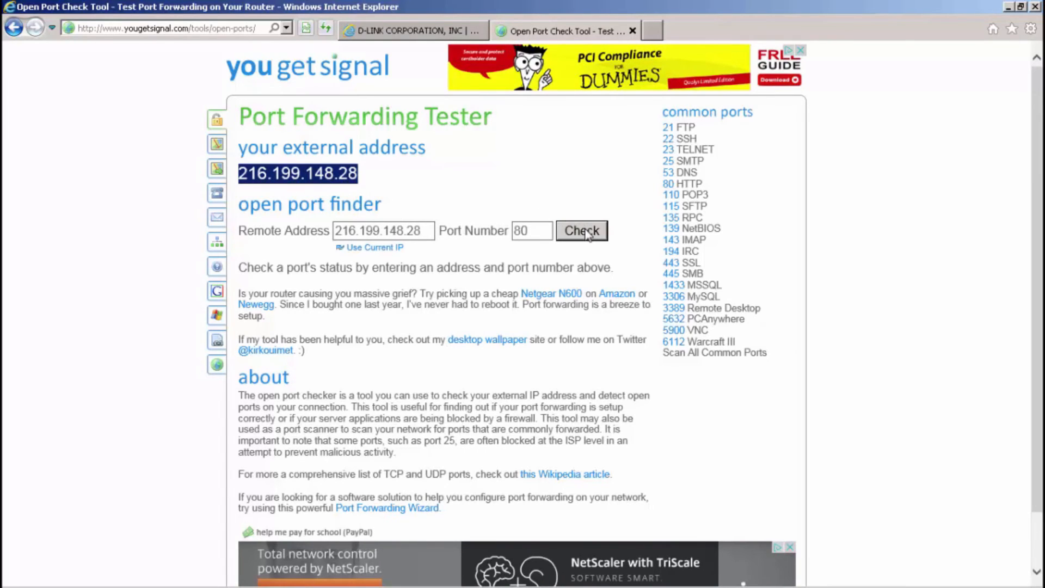
# - Test port 80, then port 6036, on the external address; both report open
pyautogui.click(581, 231)
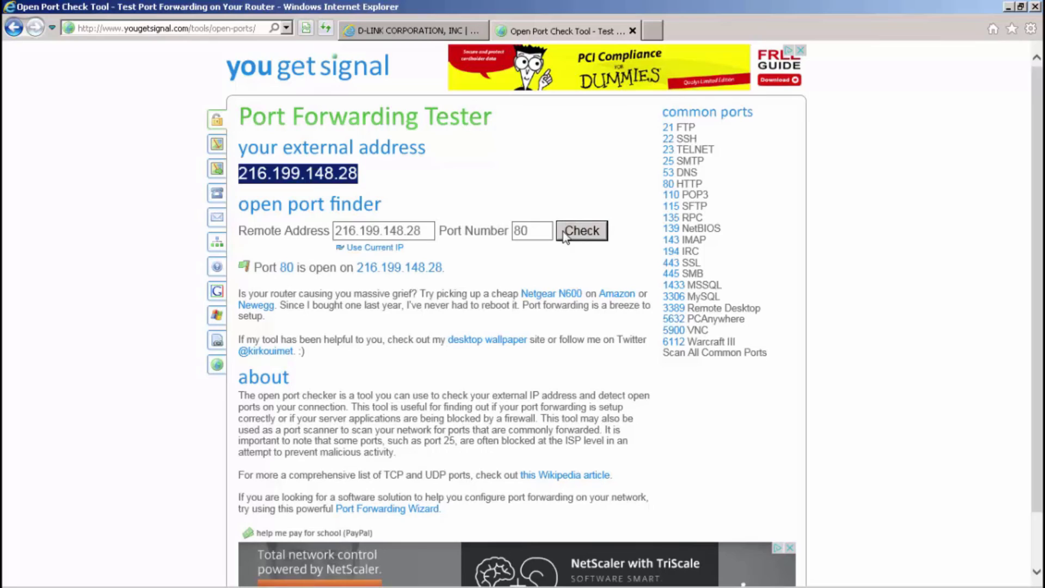
pyautogui.click(531, 229)
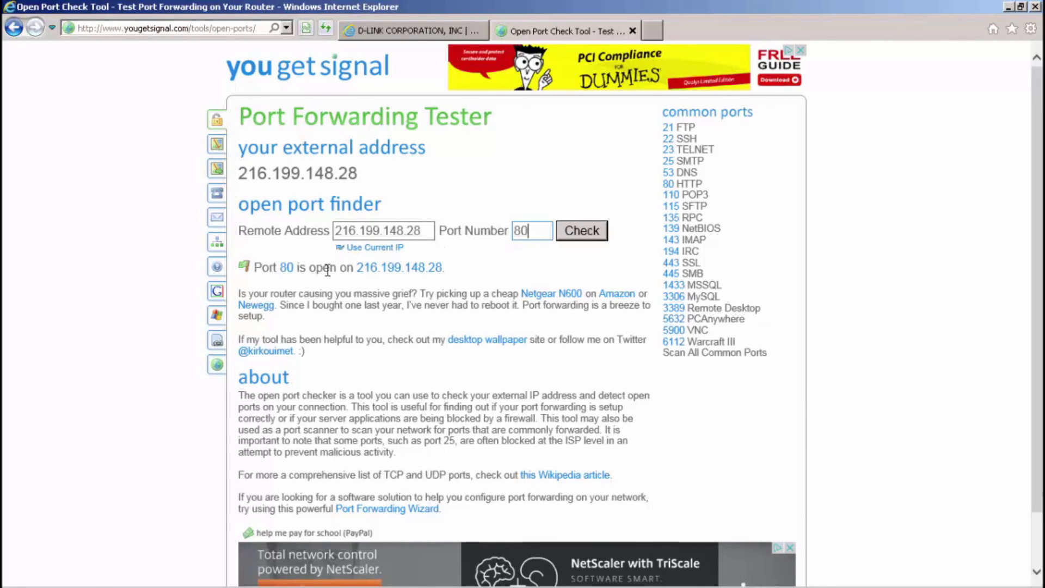
pyautogui.click(531, 230)
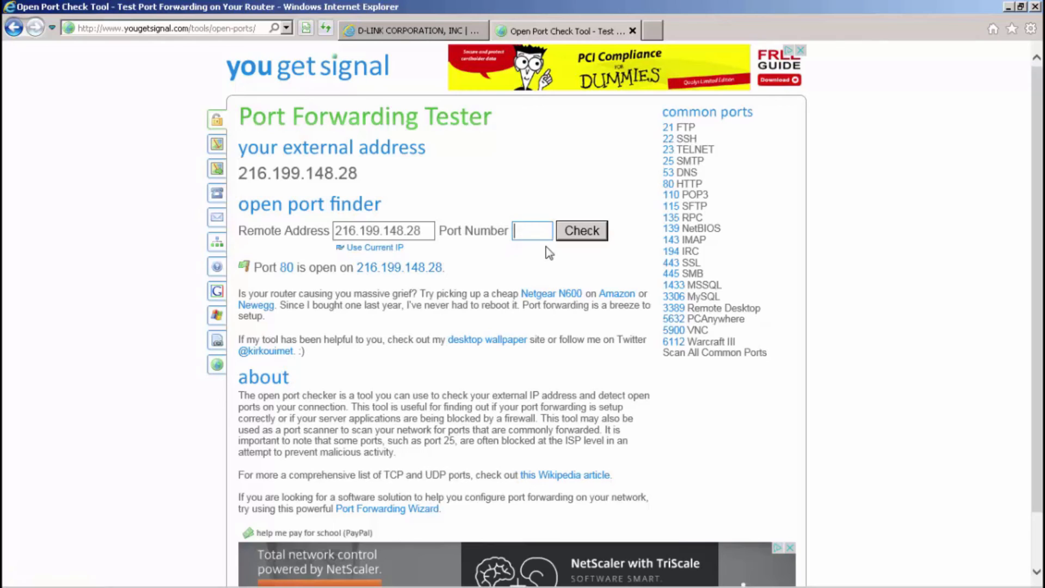
pyautogui.write('6036')
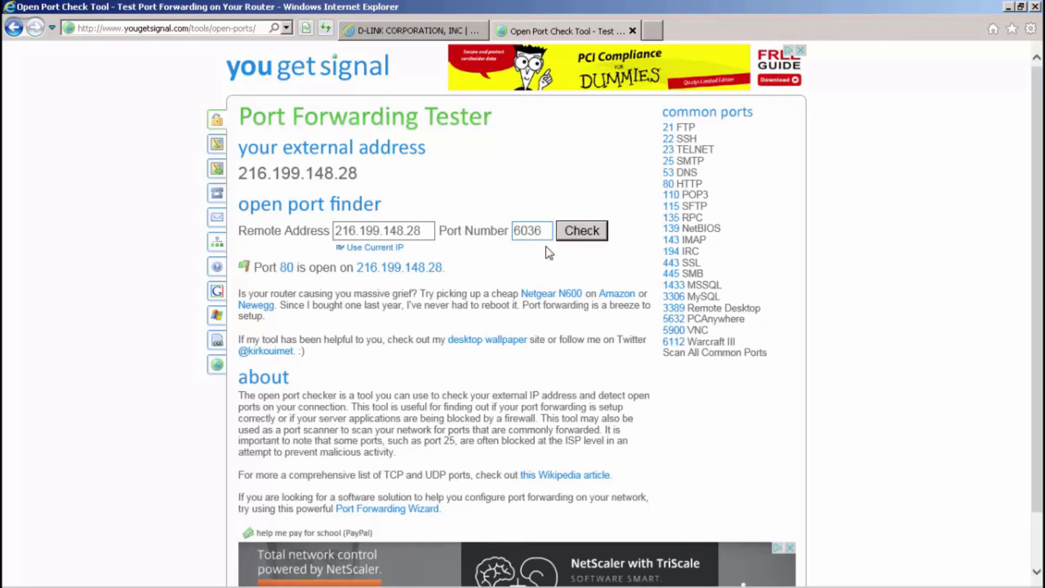
pyautogui.click(581, 229)
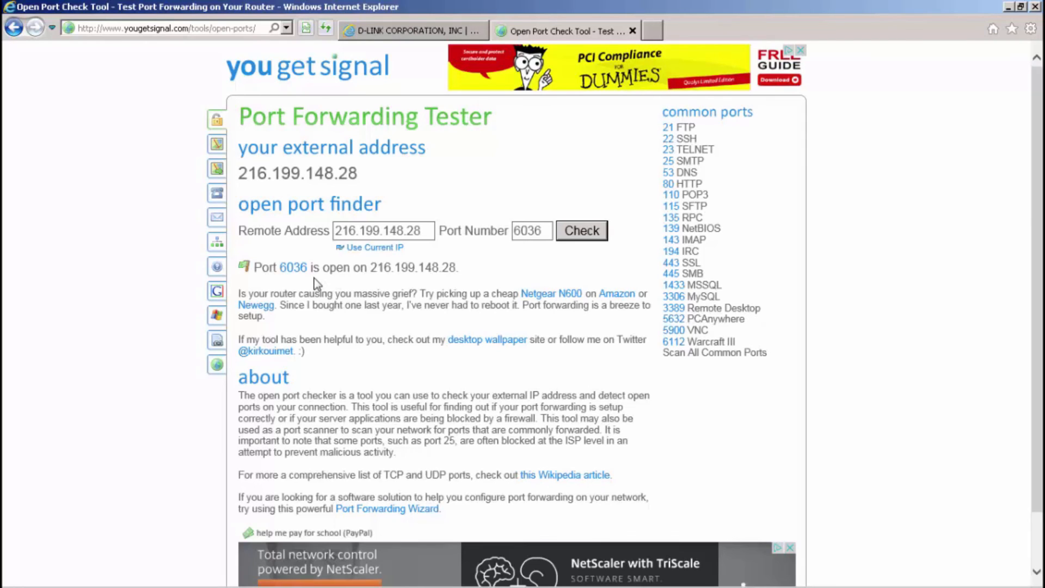
pyautogui.moveTo(486, 405)
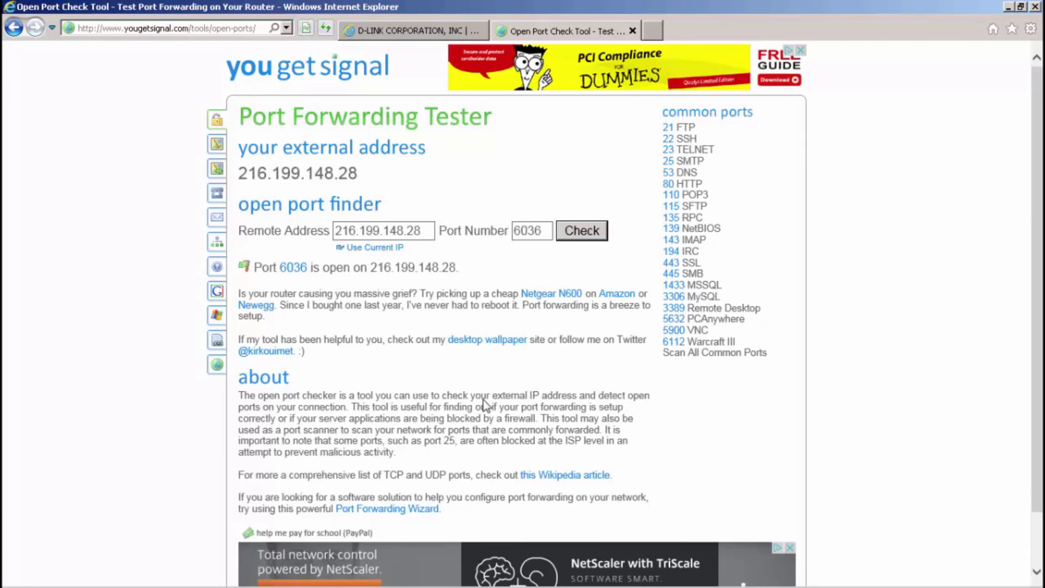